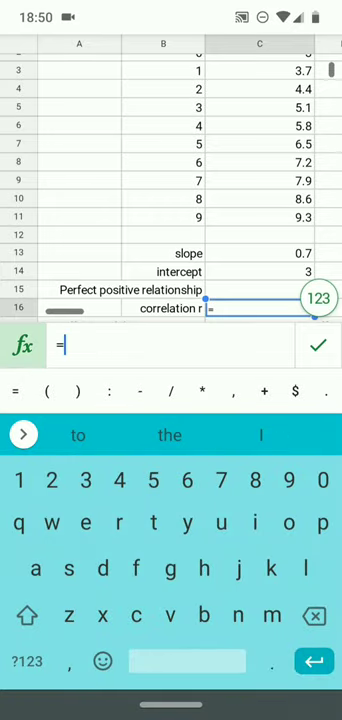
Enter =CORREL over C2:C11 and B2:B11 in C16, giving r = 1.
type("correl")
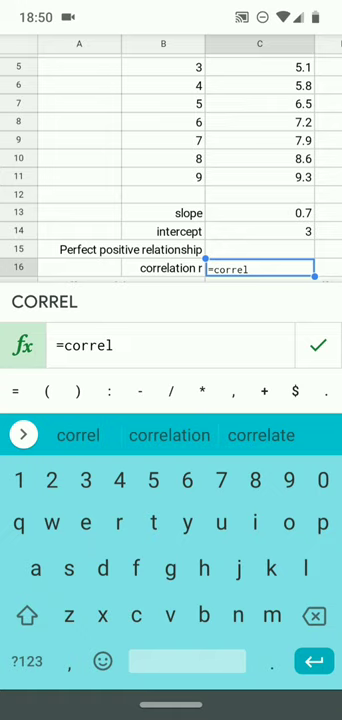
type("(")
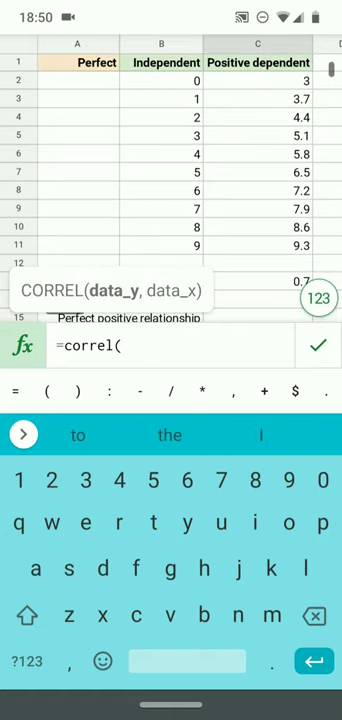
left_click_drag(257, 77, 257, 245)
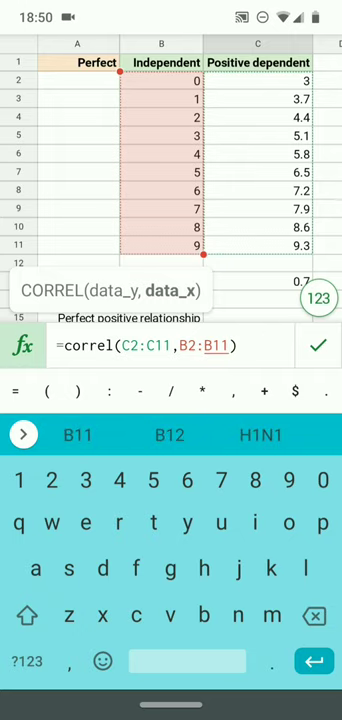
left_click(318, 344)
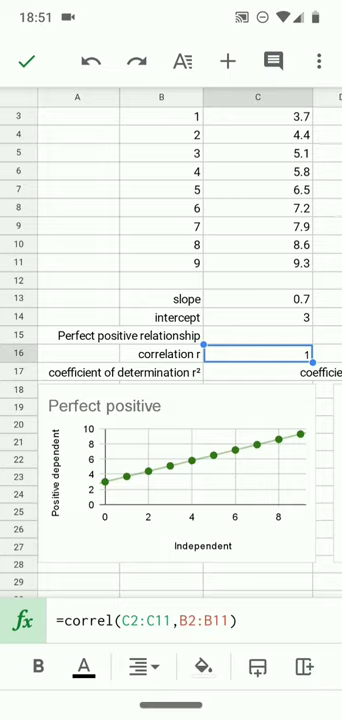
left_click(256, 370)
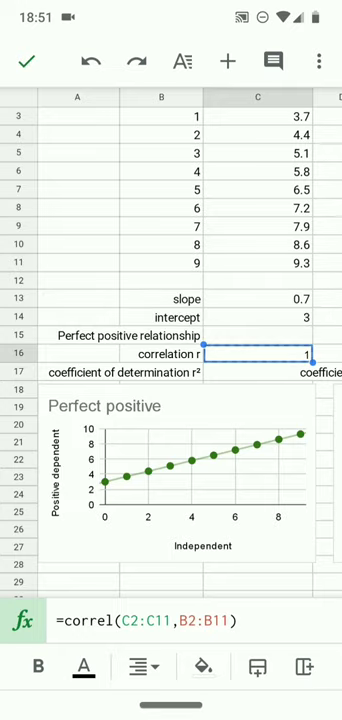
scroll("right", 3)
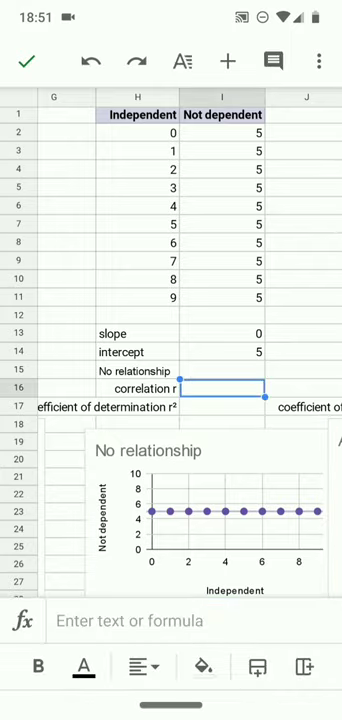
Enter =correl(I2:I11,H2:H11) in I16, returning #DIV/0! for constant values.
type("=correl(I2:I11,H2:H11)")
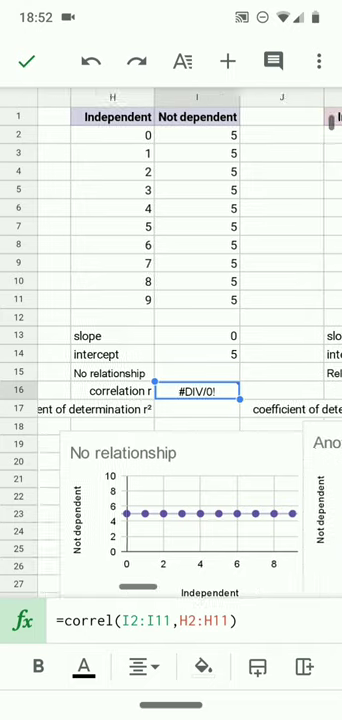
scroll("right", 3)
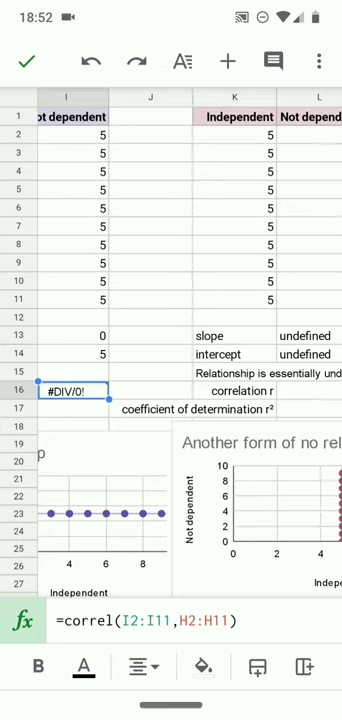
Scroll to the 'Another form of no relationship' example and select its correlation r cell.
scroll("left", 3)
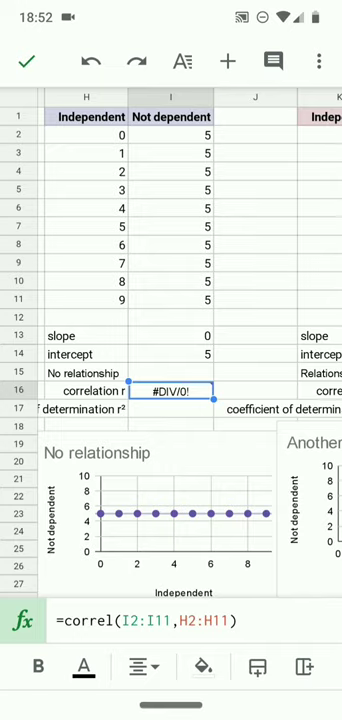
scroll("right", 3)
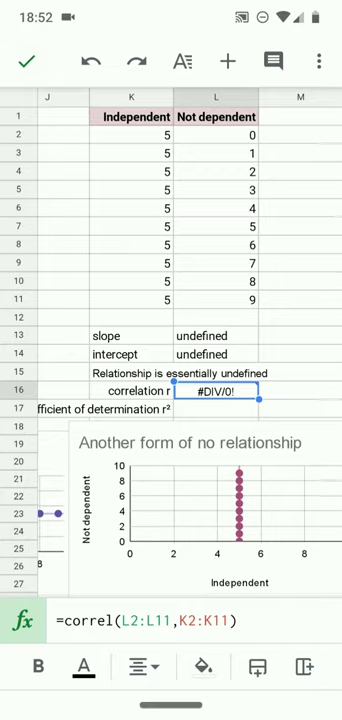
left_click(179, 662)
type("=")
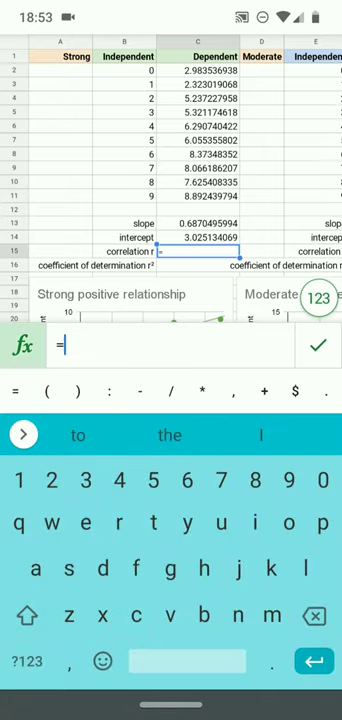
Type a CORREL formula over C2:C11 and B2:B11 into C15.
type("co")
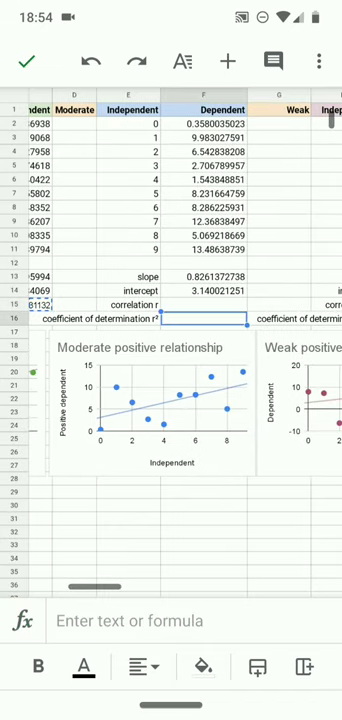
Select F15 for the moderate example's CORREL formula over F2:F11 and E2:E11.
left_click(205, 311)
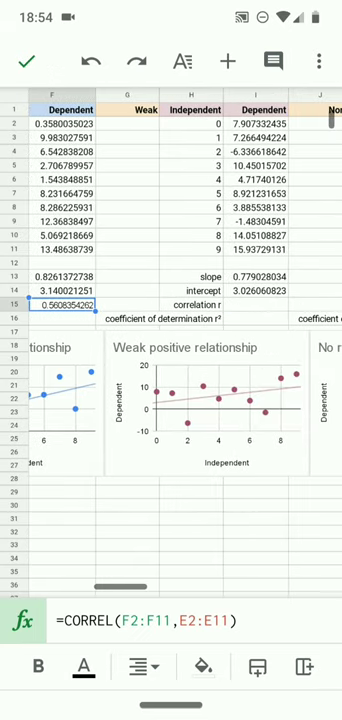
scroll("right", 3)
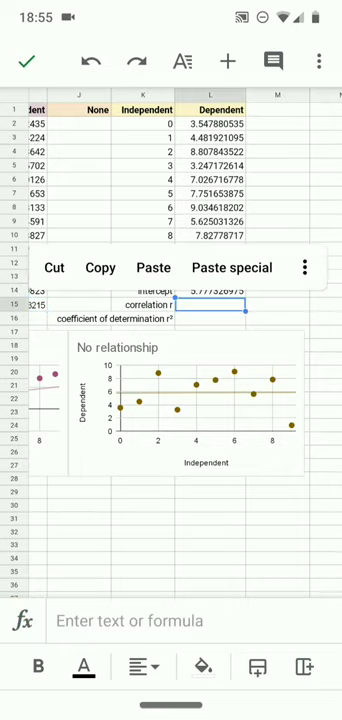
Paste =CORREL(L2:L11,K2:K11) into L15 from the long-press menu.
left_click(153, 267)
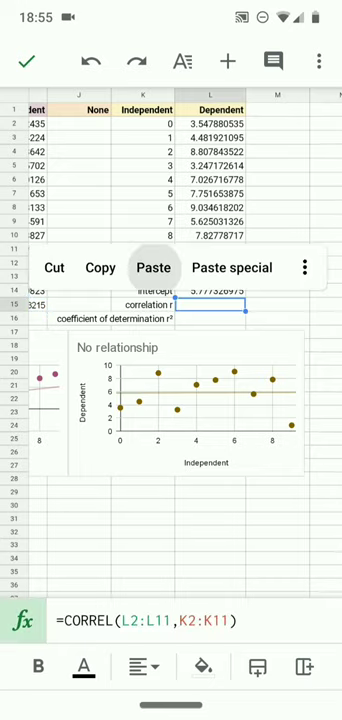
left_click(153, 268)
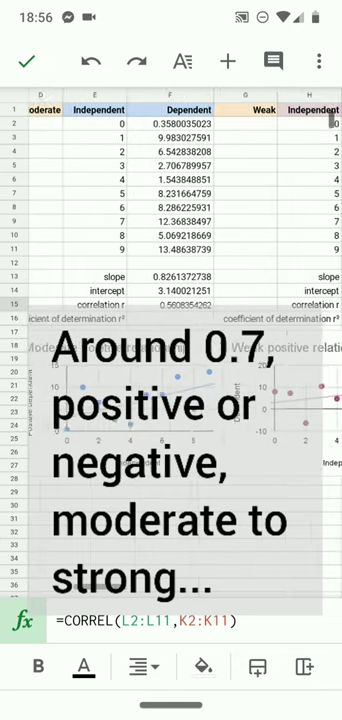
scroll("right", 3)
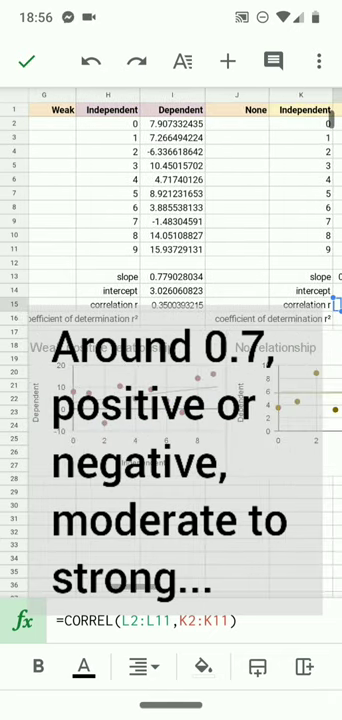